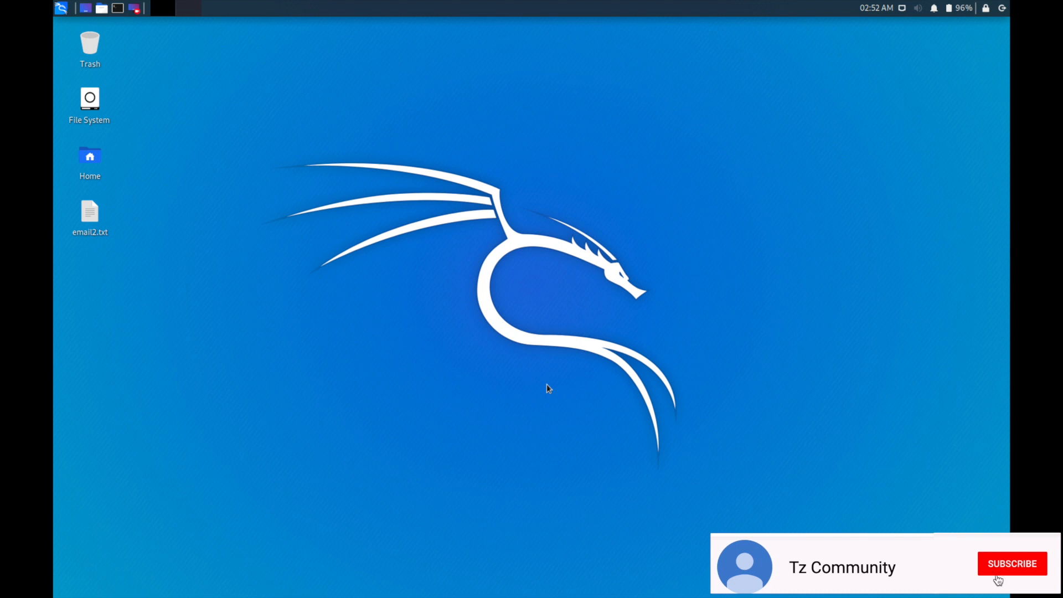
Launch msfconsole in a new terminal window
click(1011, 564)
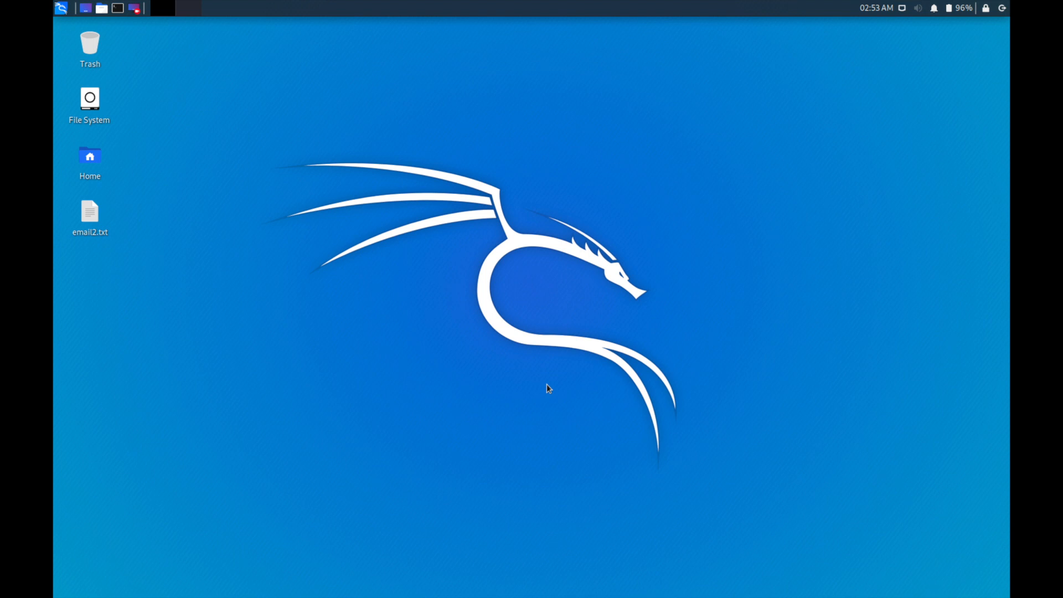
mouse_move(468, 283)
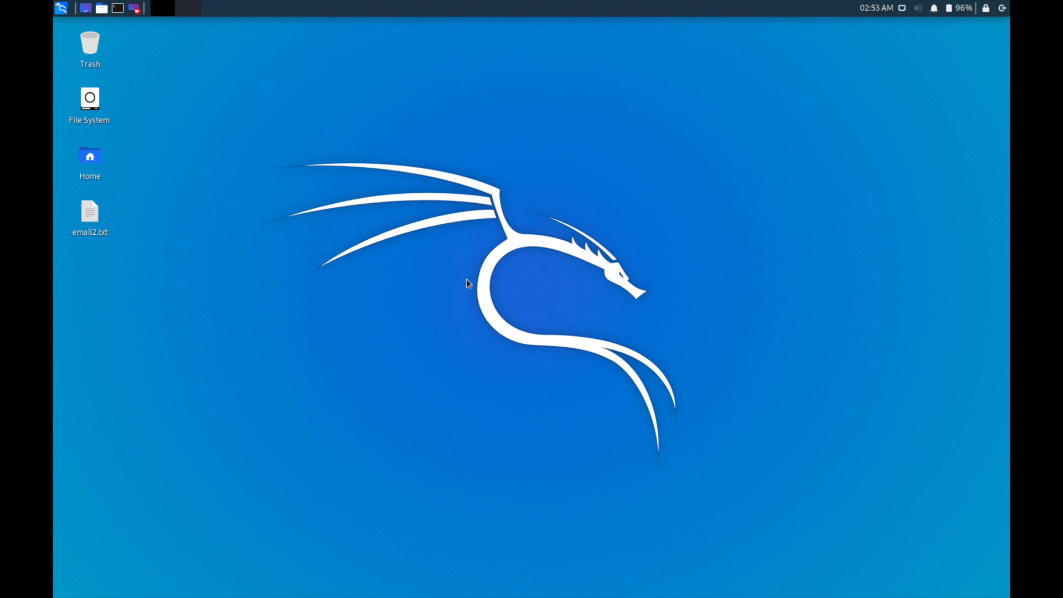
mouse_move(324, 290)
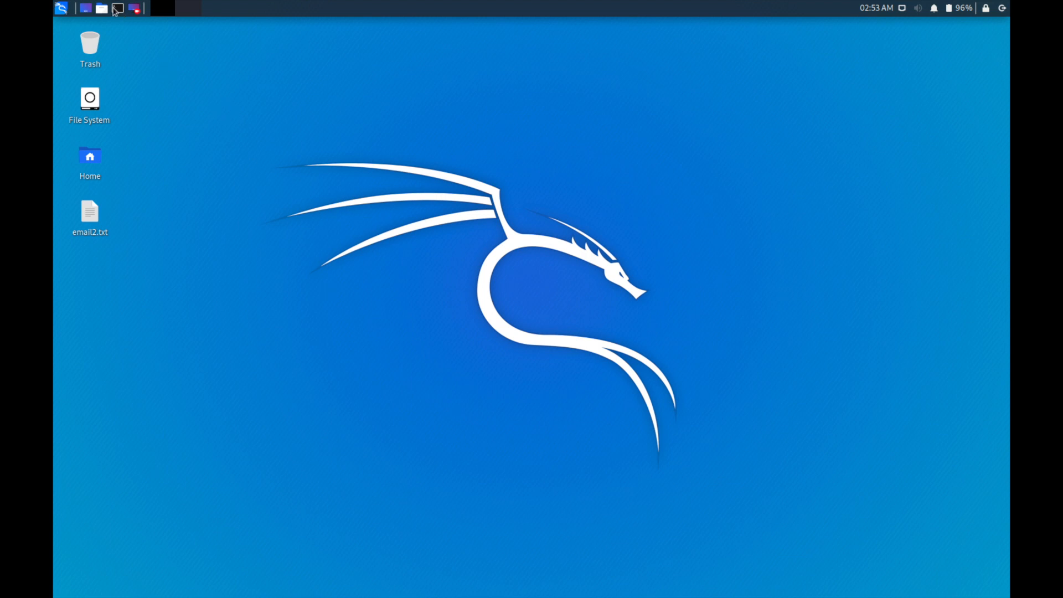
click(118, 8)
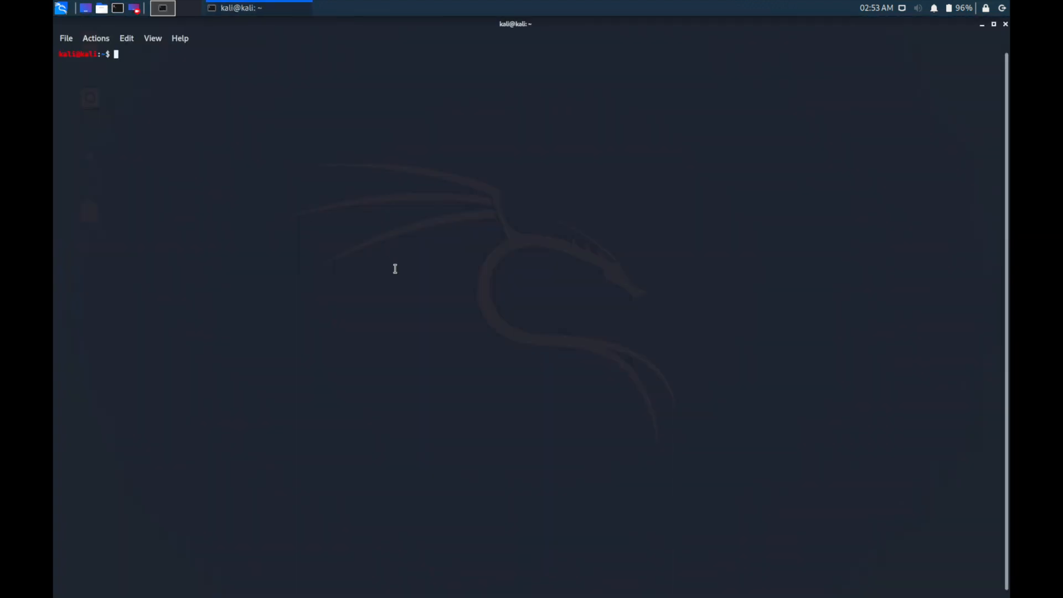
text(ms)
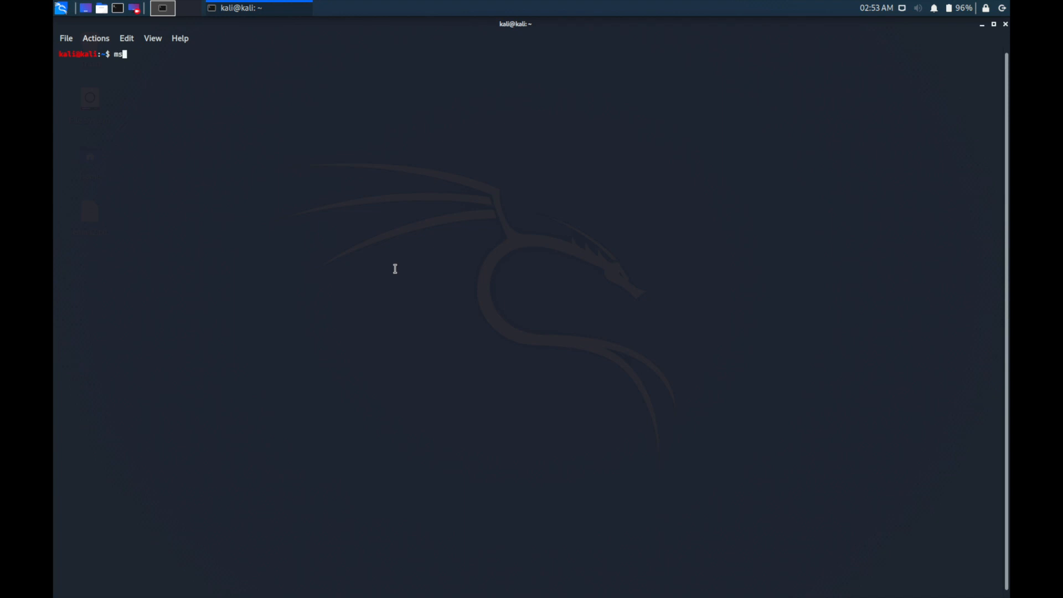
text(fcon)
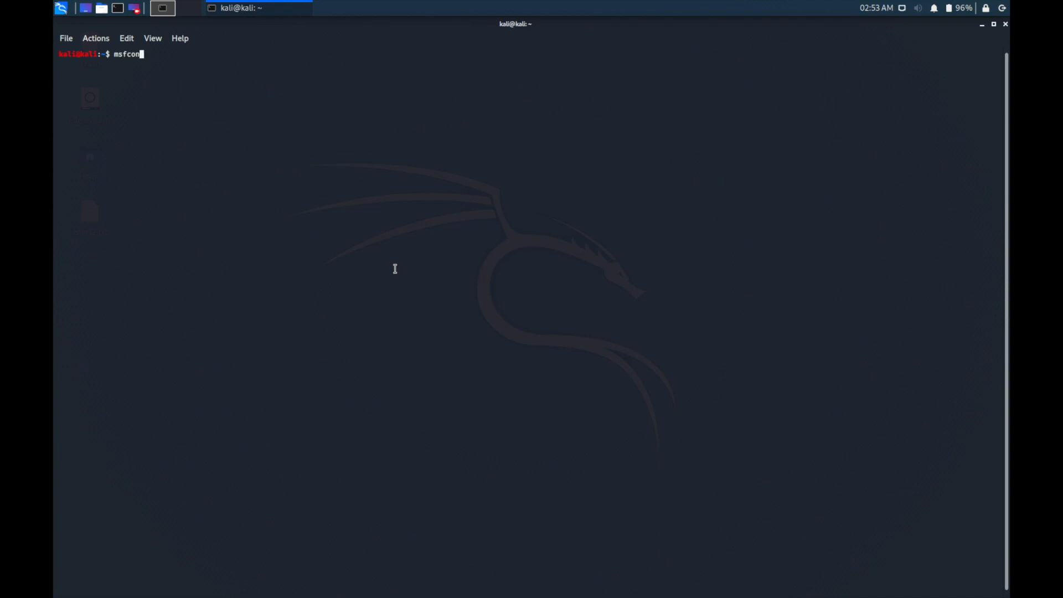
text(ole)
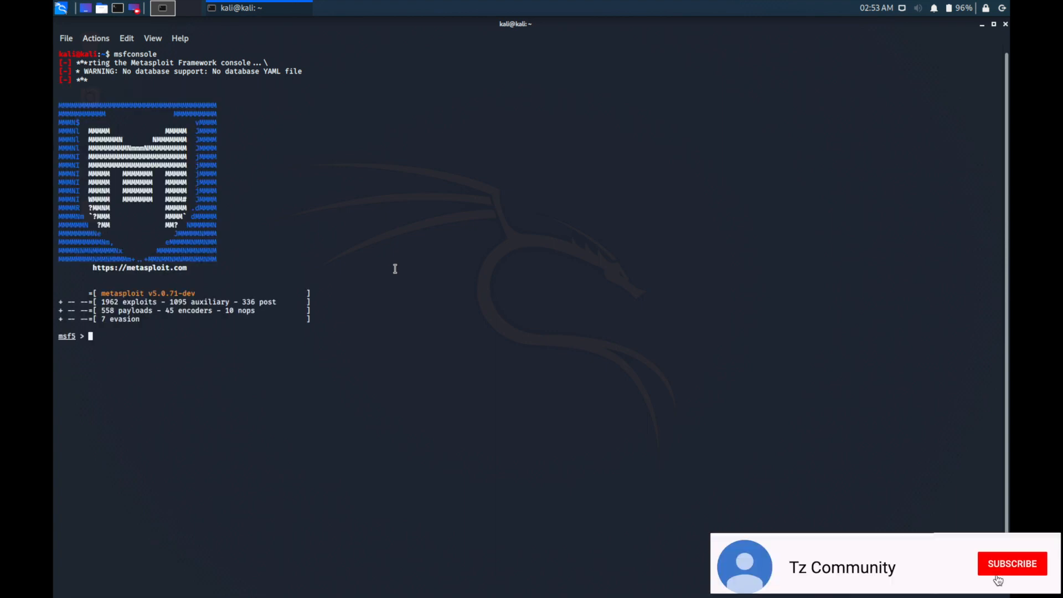
click(1012, 564)
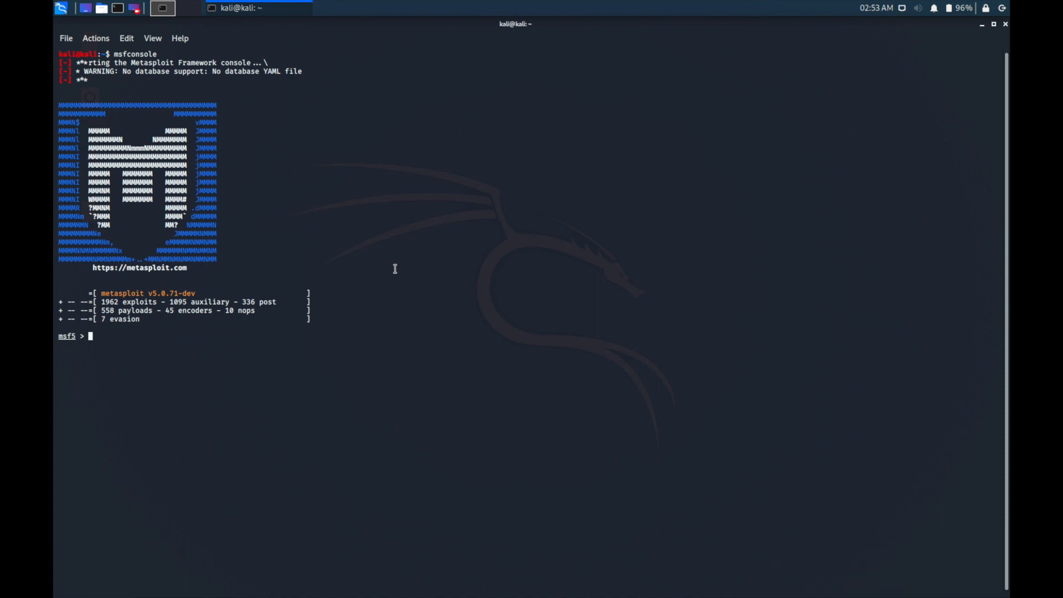
Load the gather/search_email_collector module and show its options
text(us)
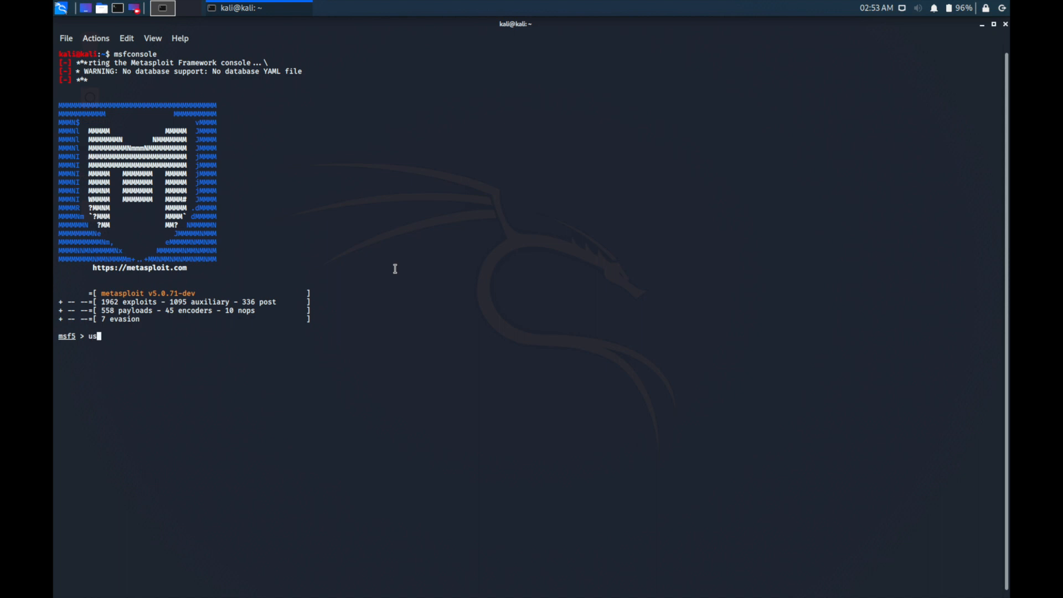
text(e)
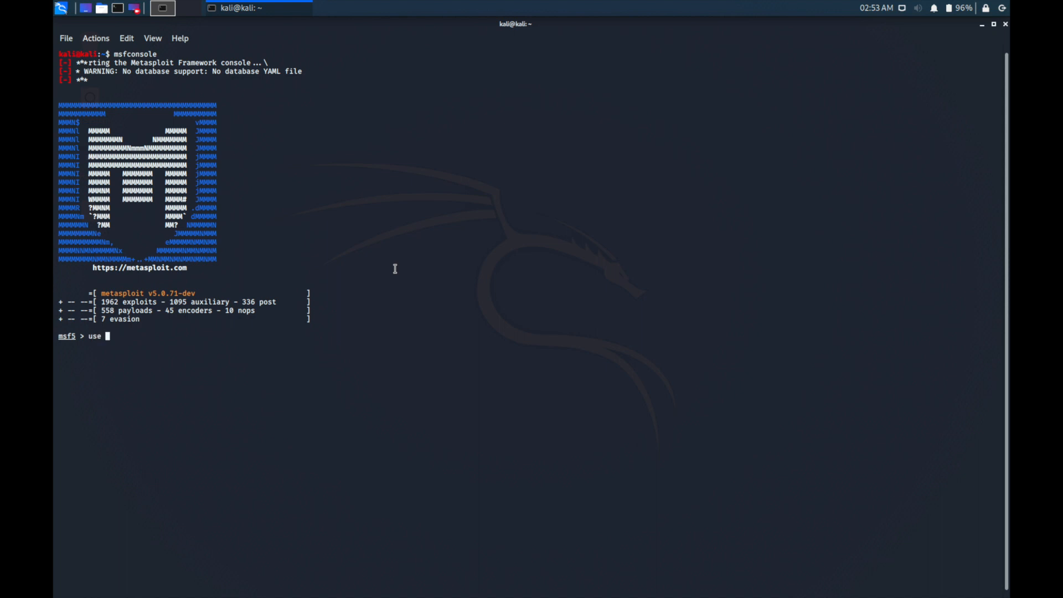
text(gather)
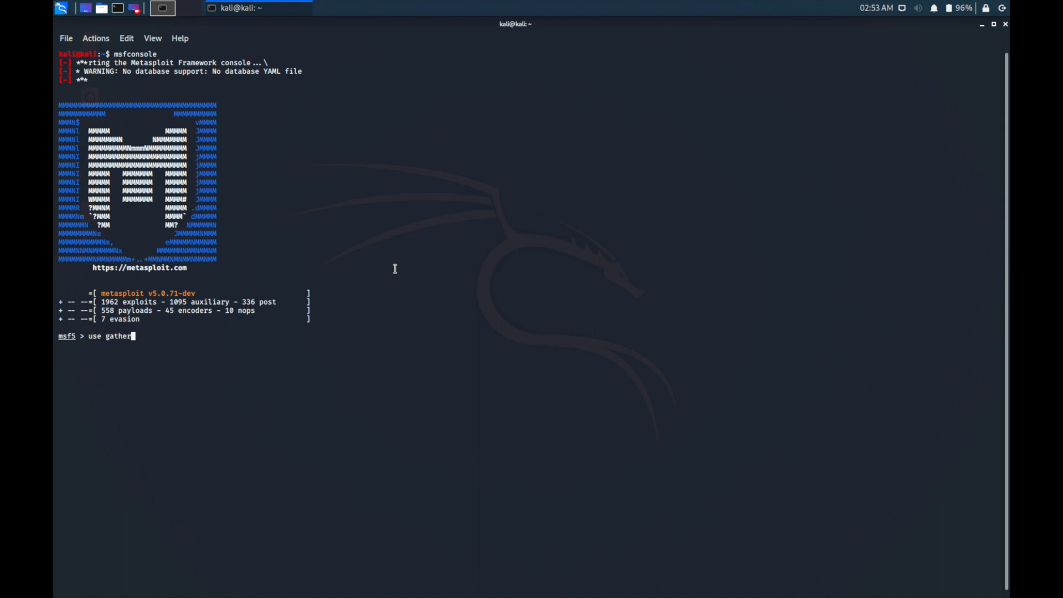
text(/)
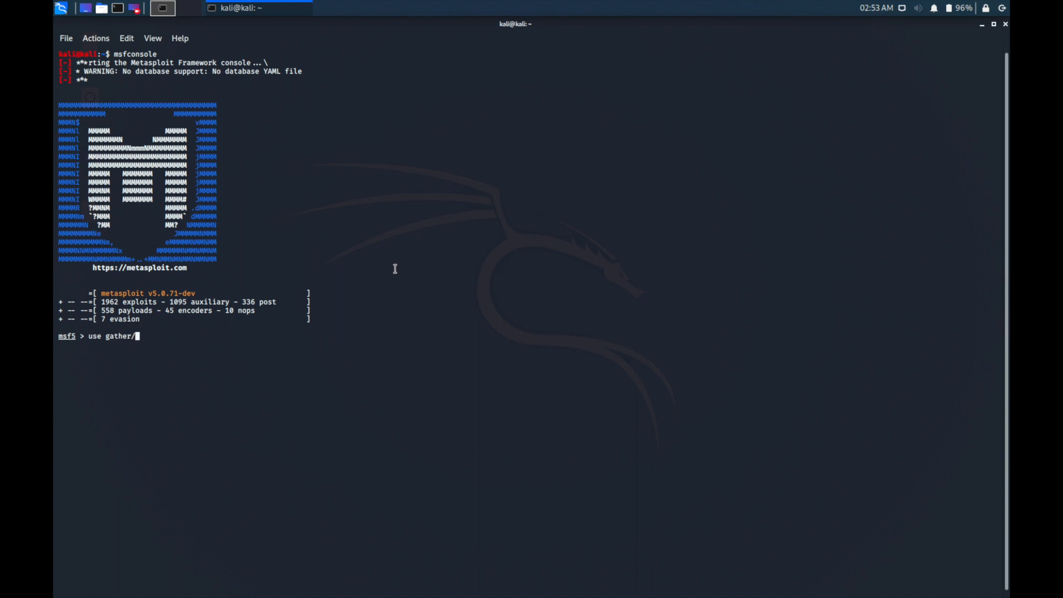
text(search)
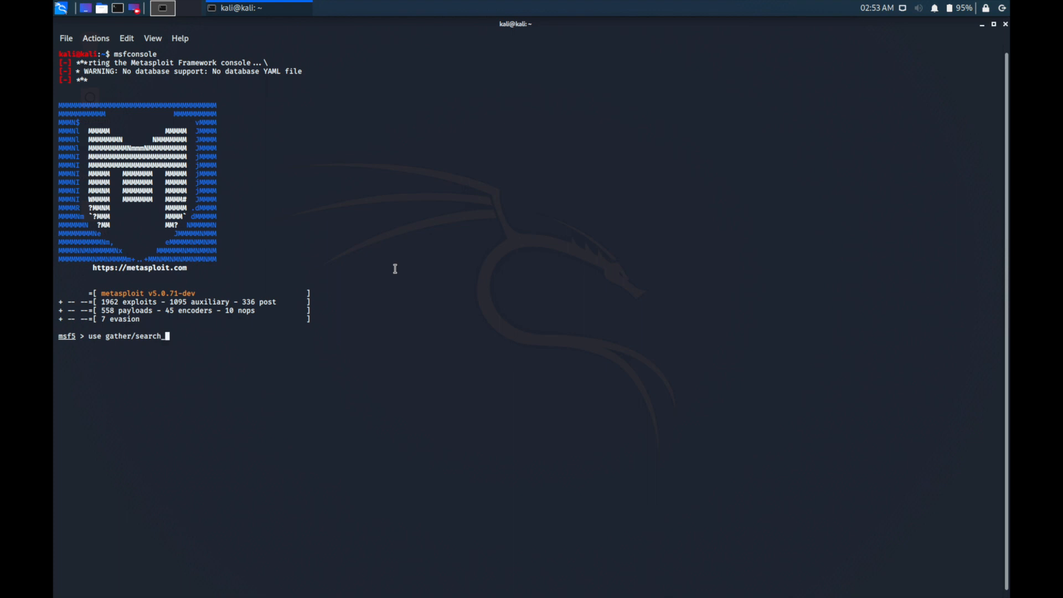
text(_email_)
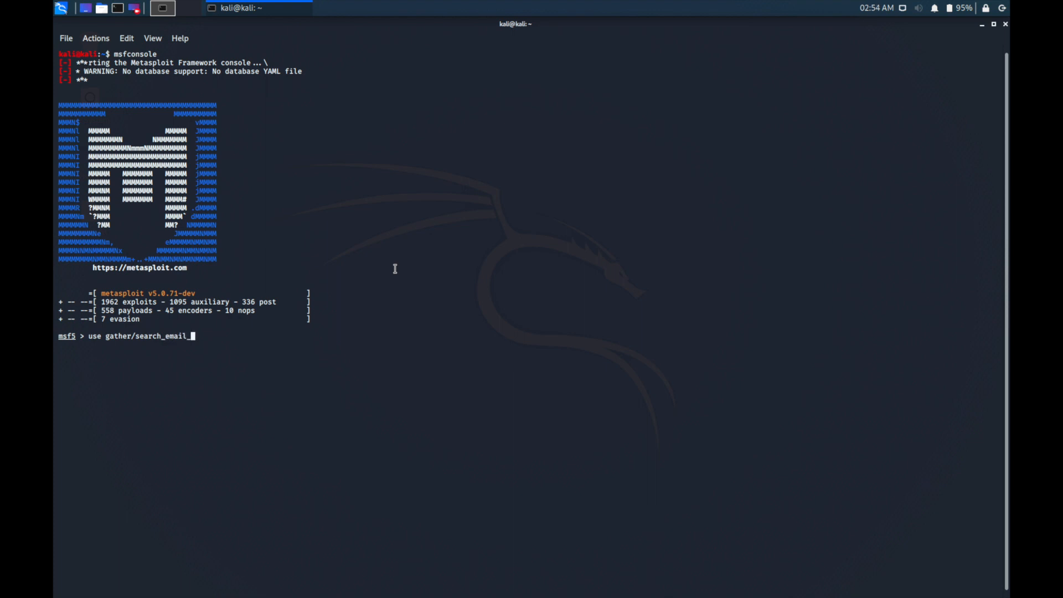
text(colle)
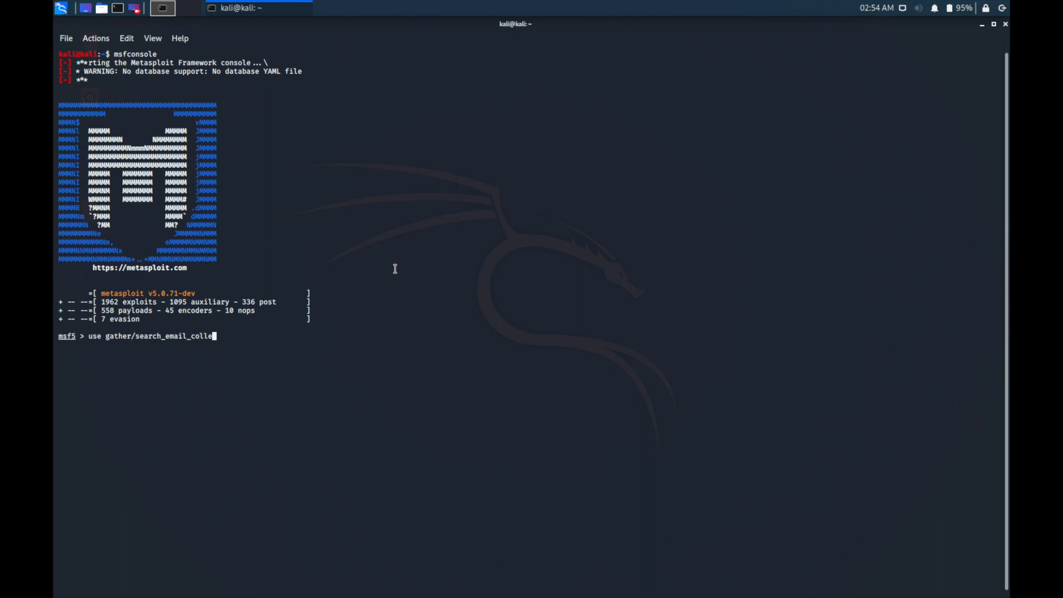
text(ctor)
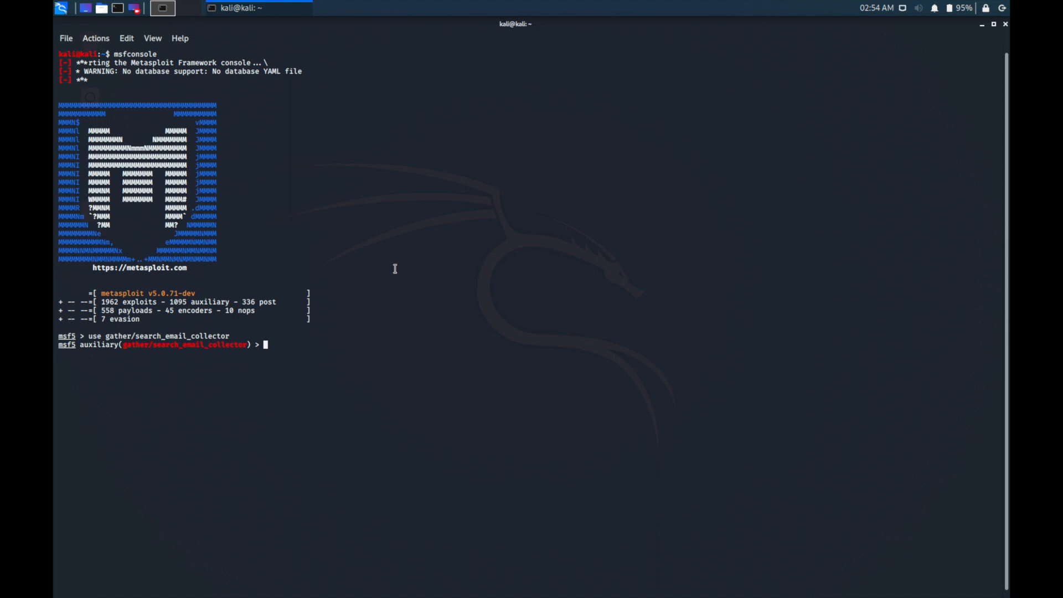
text(show options)
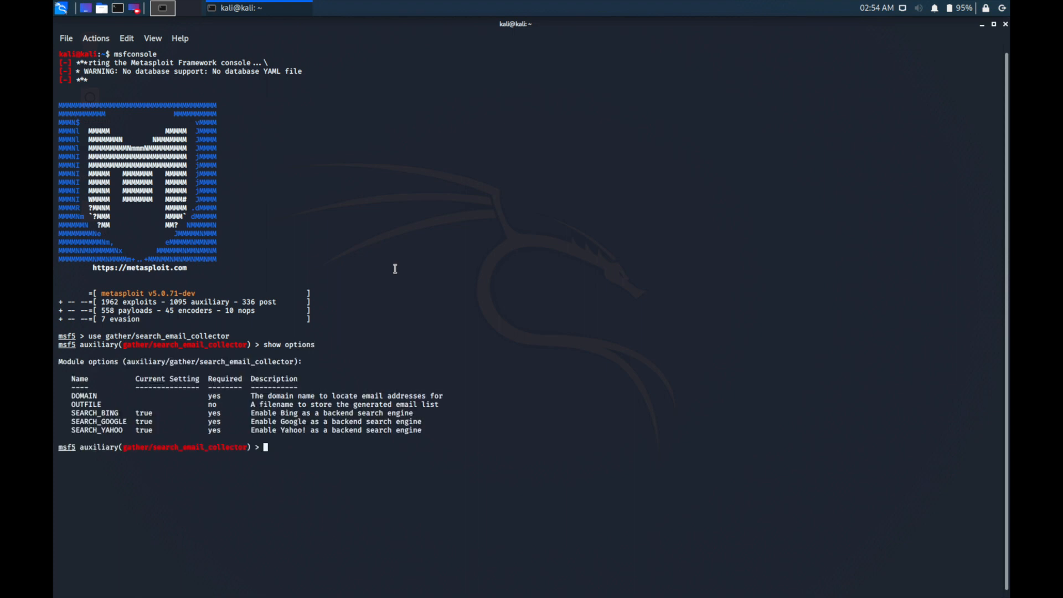
mouse_move(242, 404)
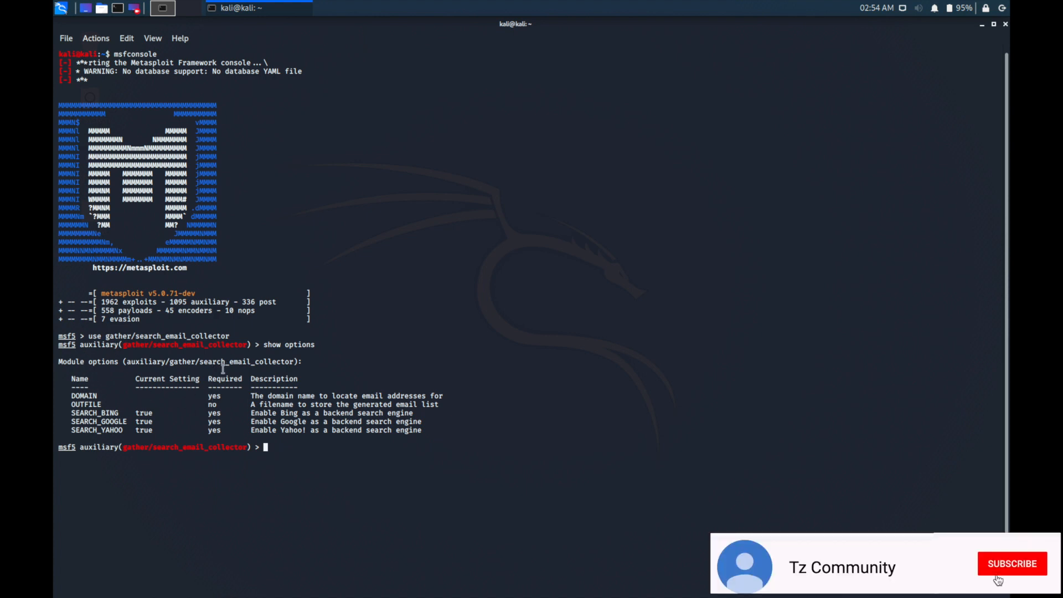
Set the module's DOMAIN option to eccouncil.org
click(1011, 563)
text(set)
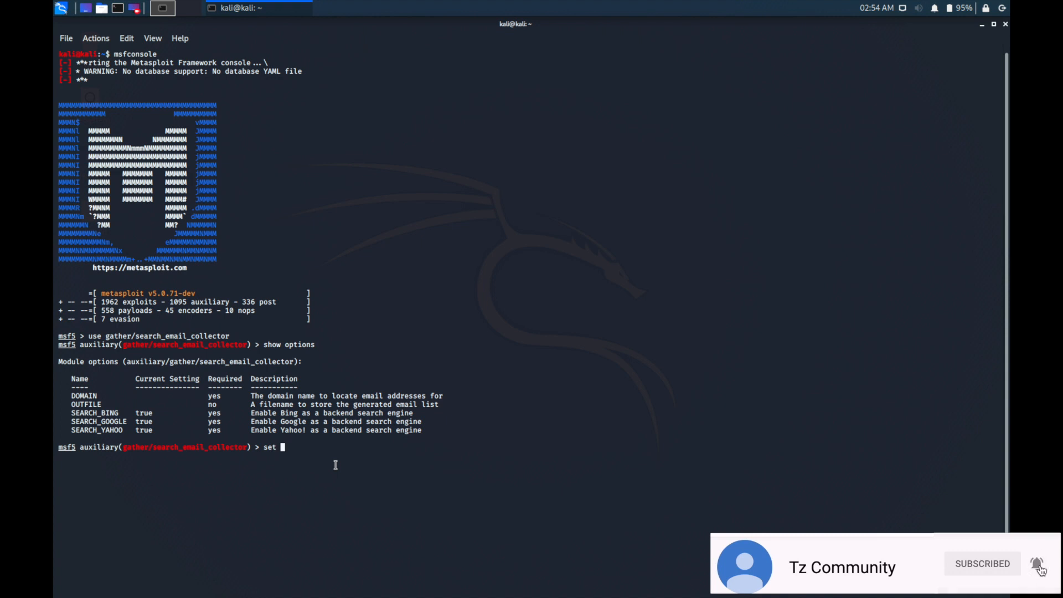
text(DOMAIN)
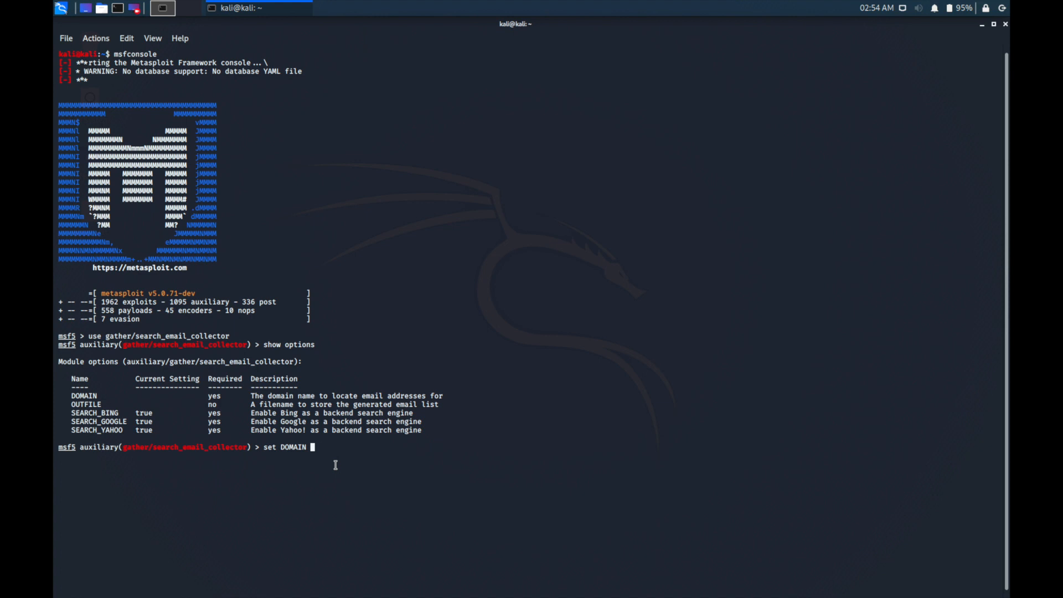
text(eccoun)
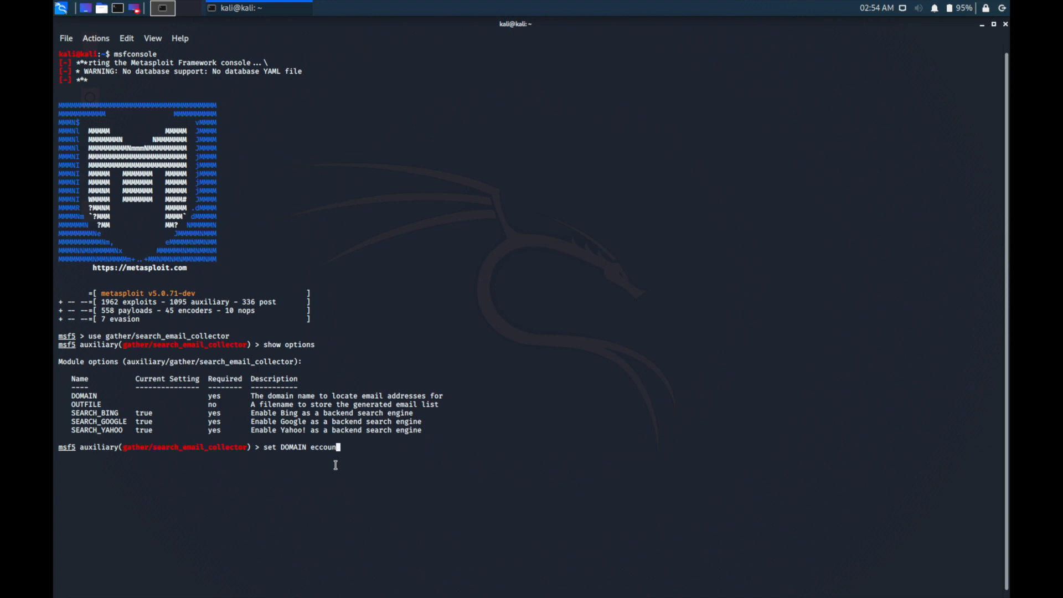
text(cil)
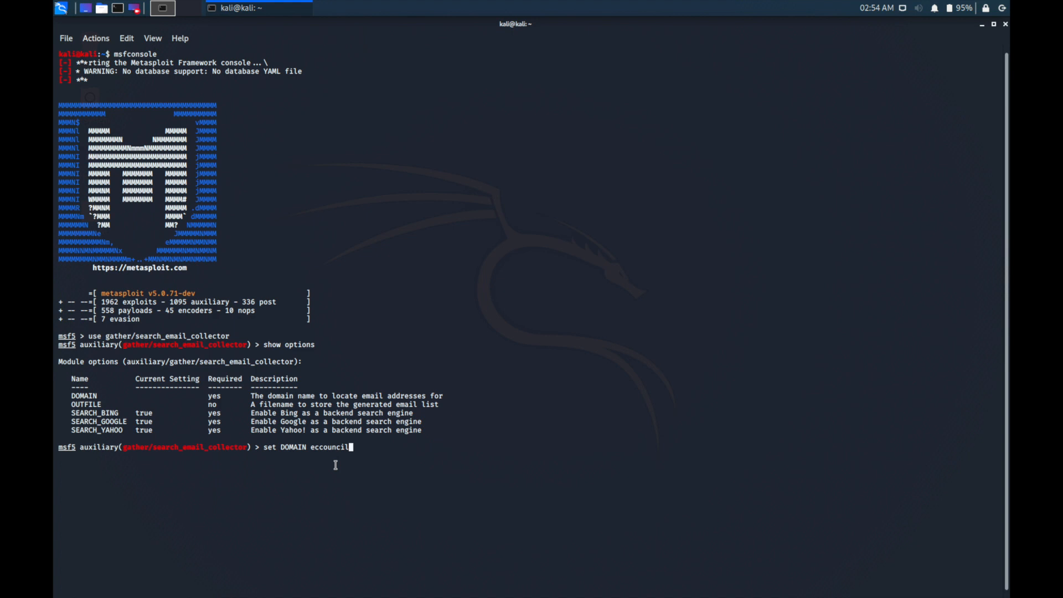
text(.org)
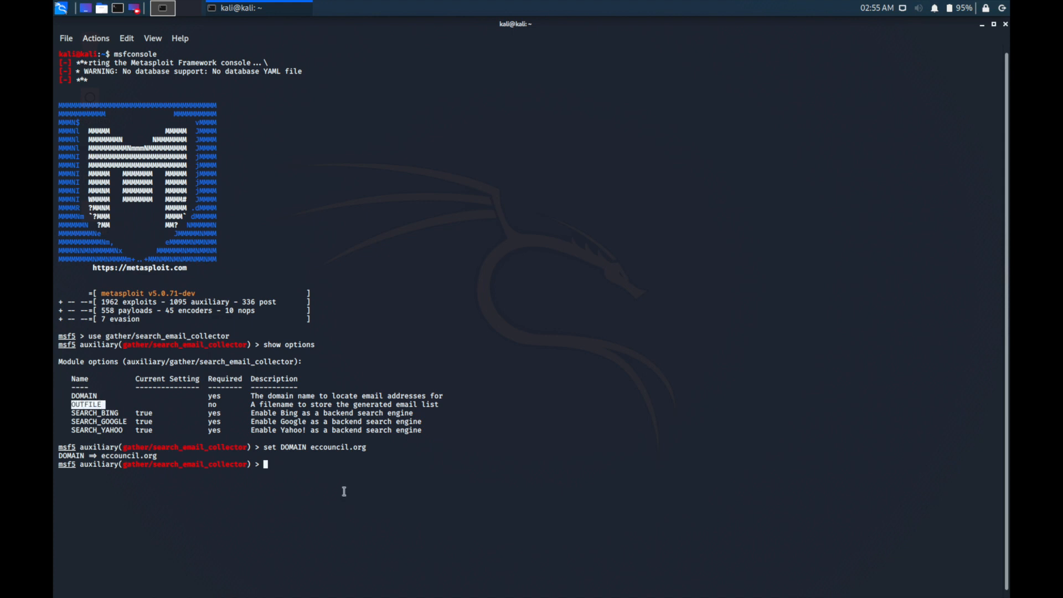
mouse_move(297, 511)
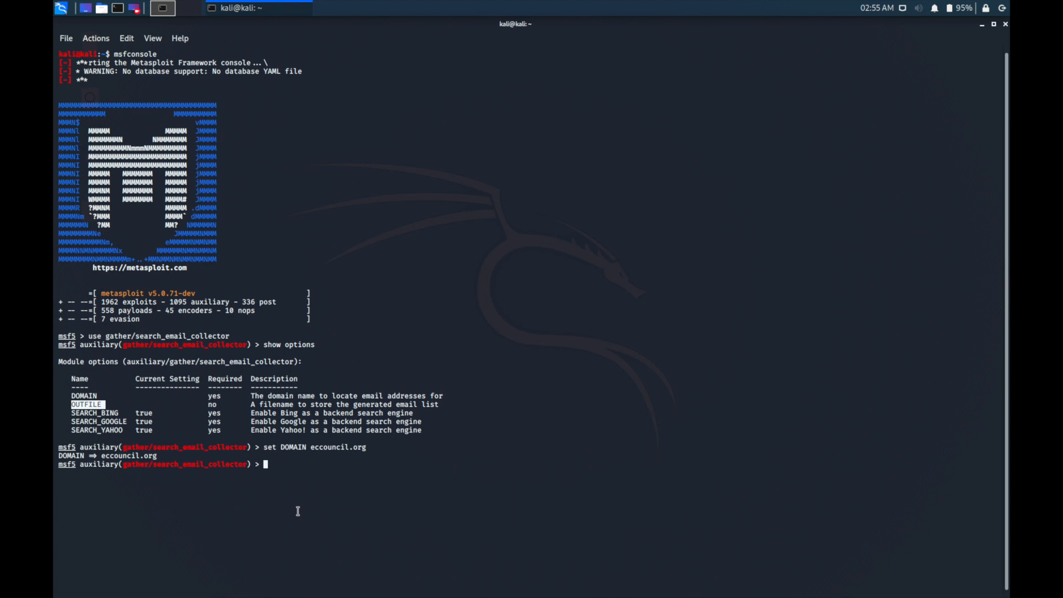
Set OUTFILE to myresults and run the collector with exploit
text(set)
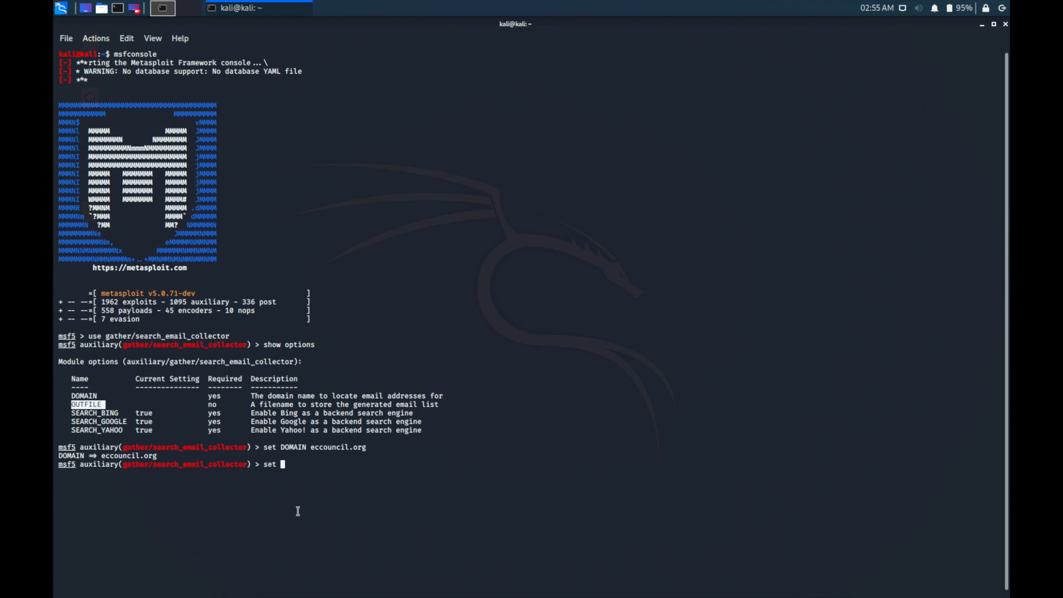
text(OUTFILE)
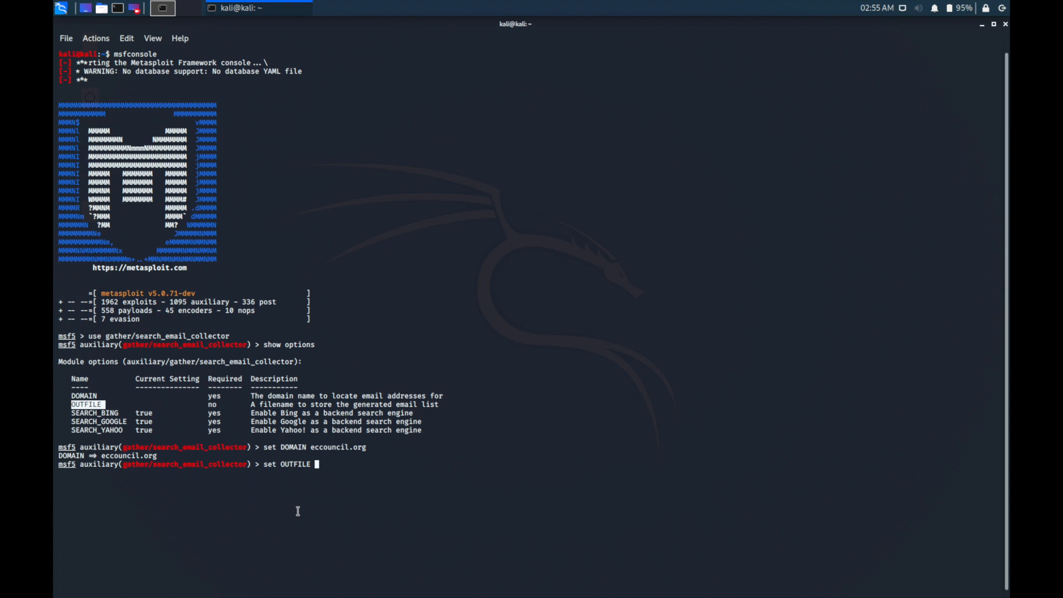
text(myre)
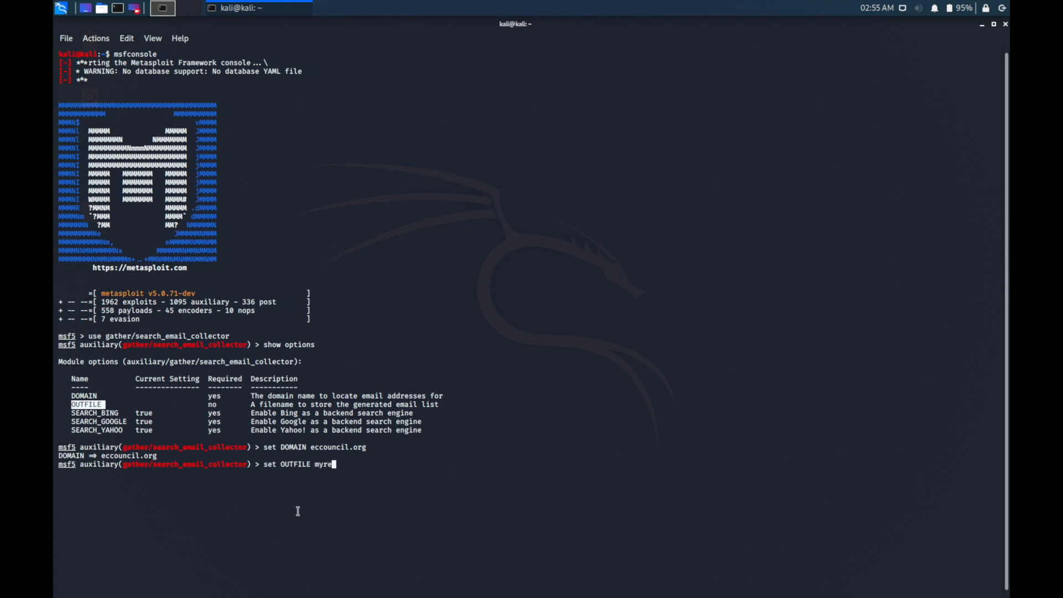
text(sult)
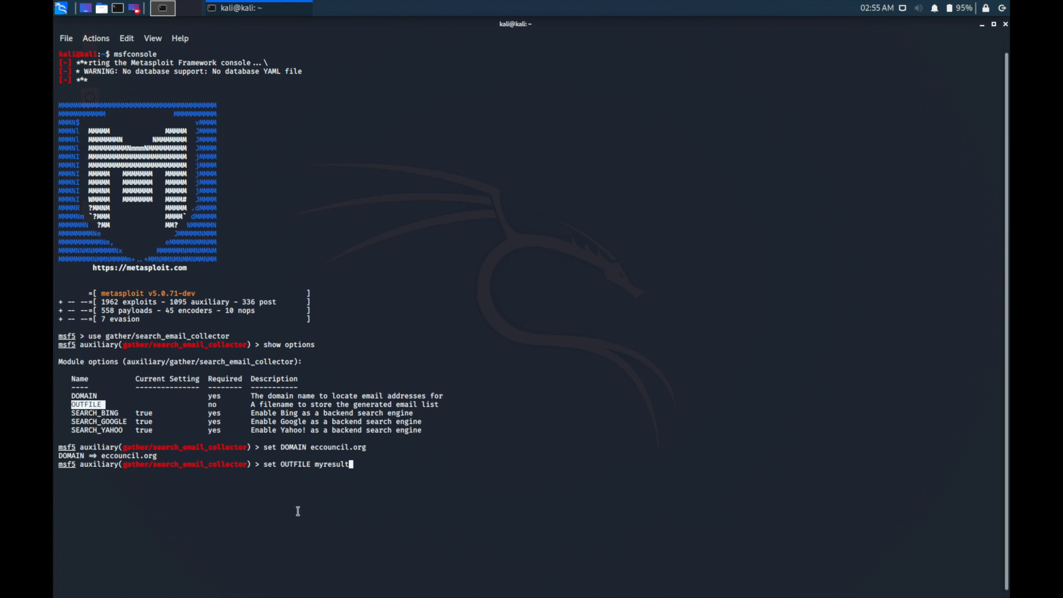
text(s)
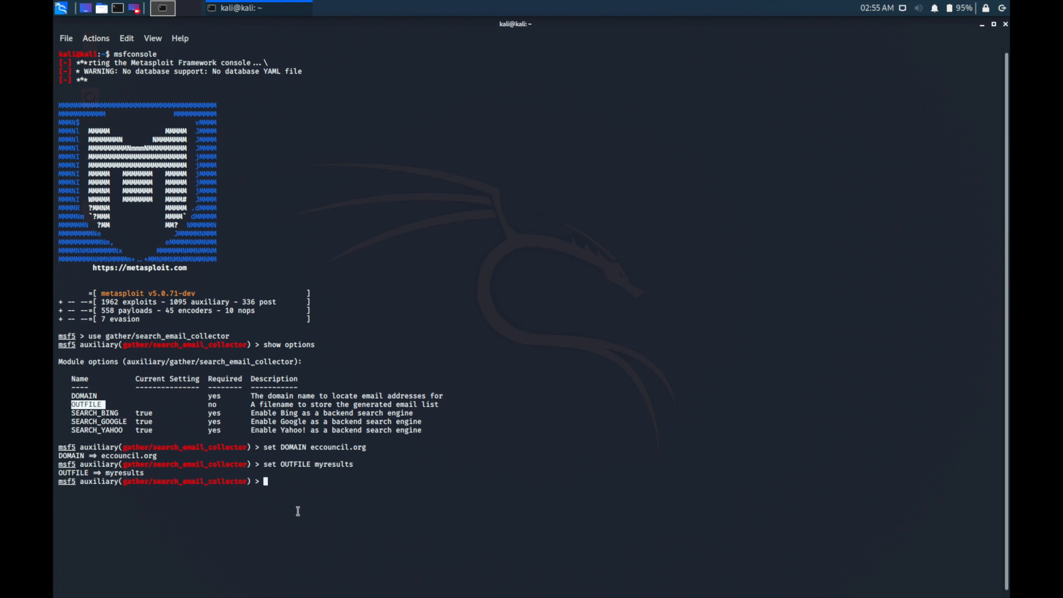
text(exploit)
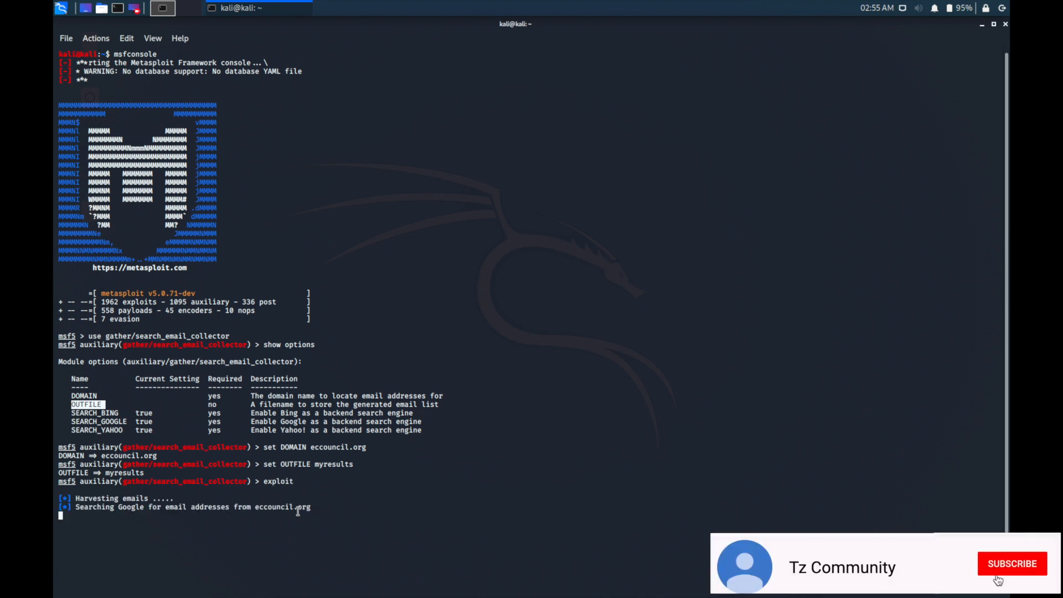
Minimize the terminal while the collector searches Google and Bing
click(1011, 564)
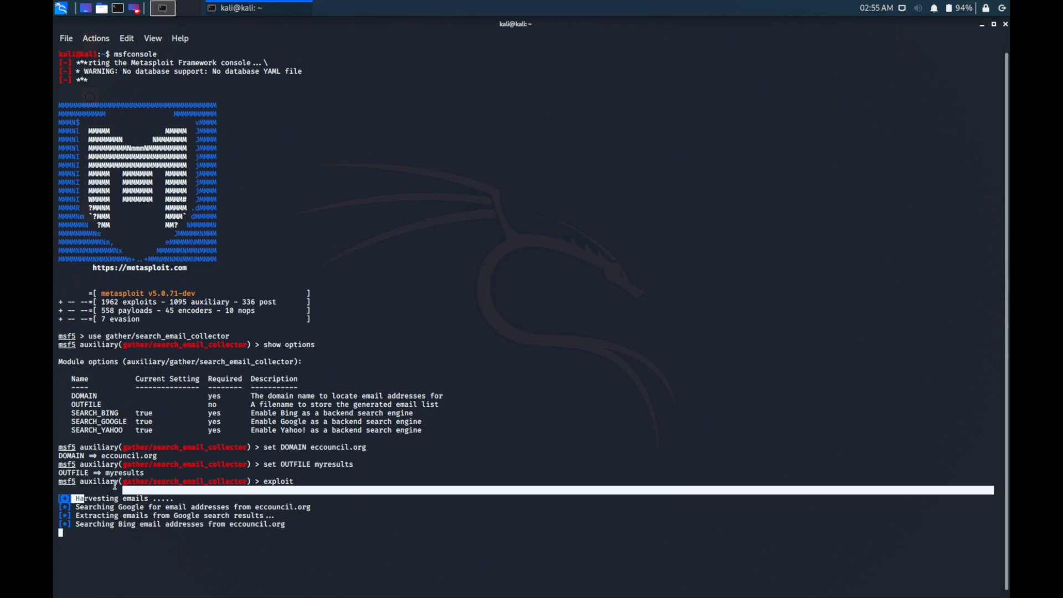
mouse_move(361, 255)
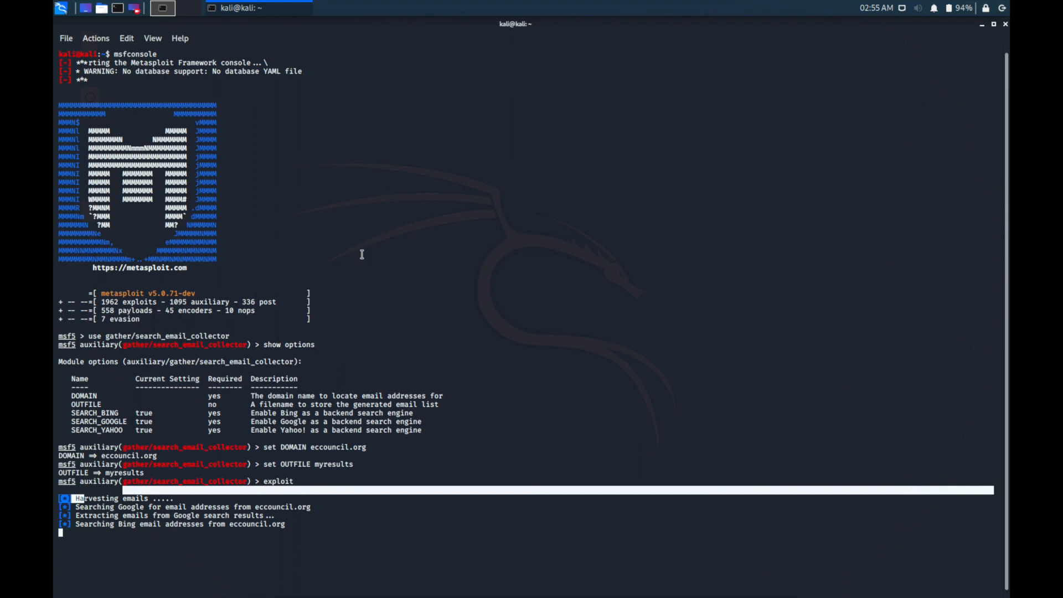
mouse_move(155, 555)
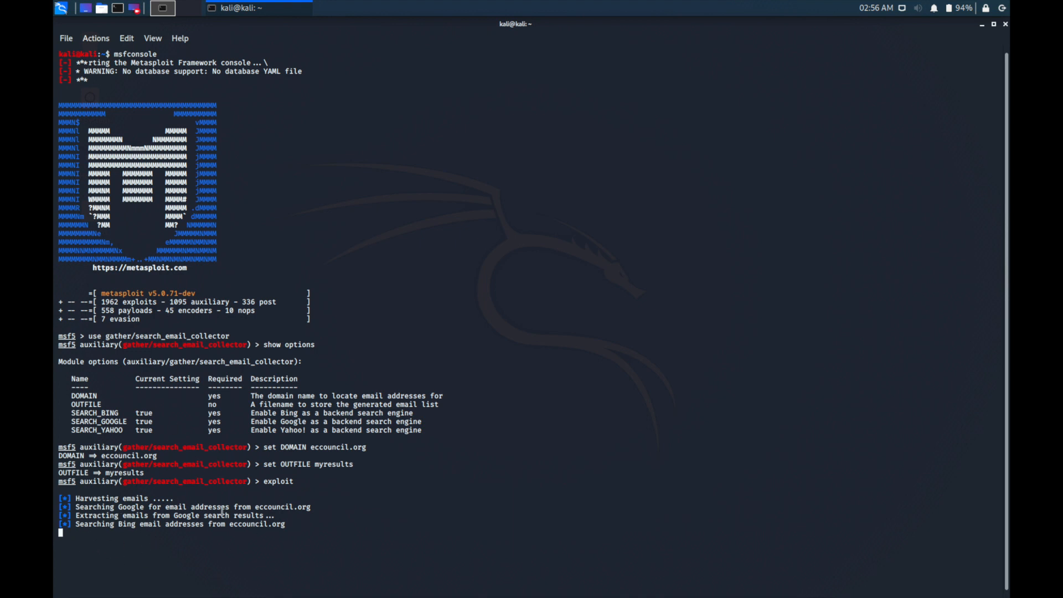
mouse_move(212, 568)
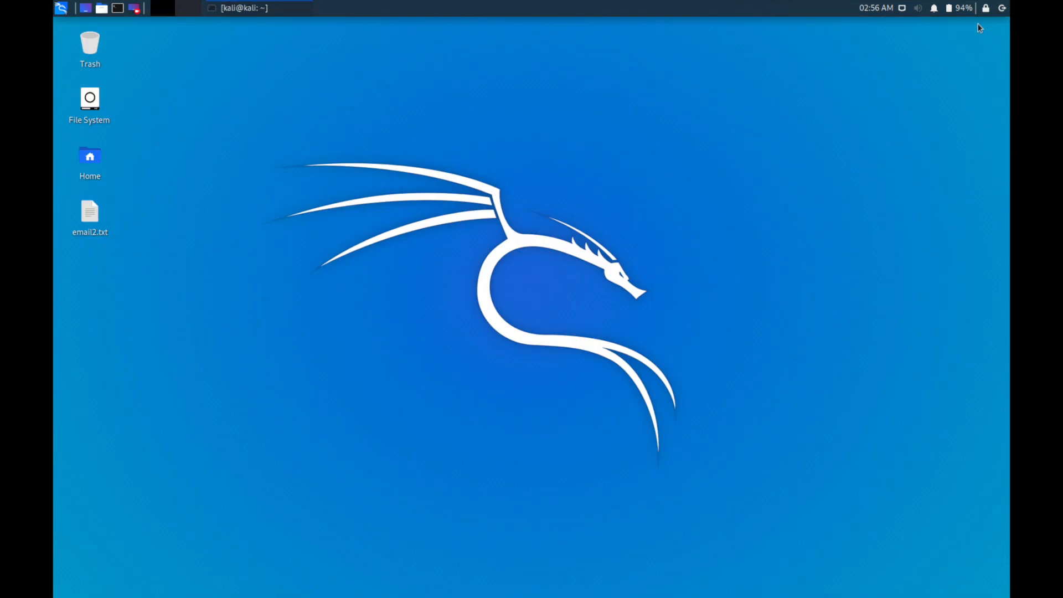
Open myresults from the Home folder in Mousepad to view the eleven emails
click(89, 157)
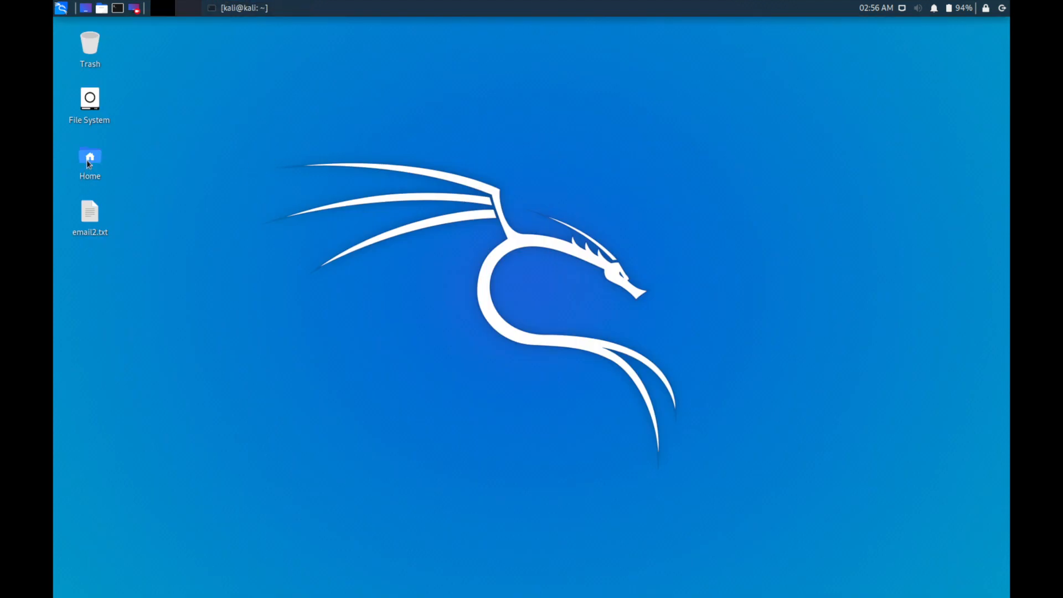
double_click(89, 157)
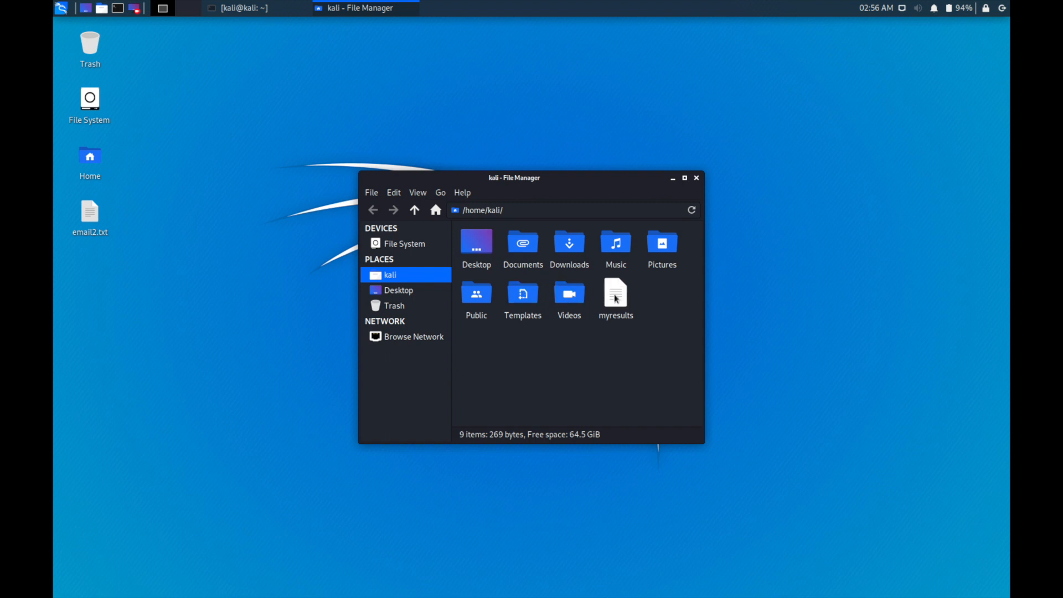
double_click(614, 292)
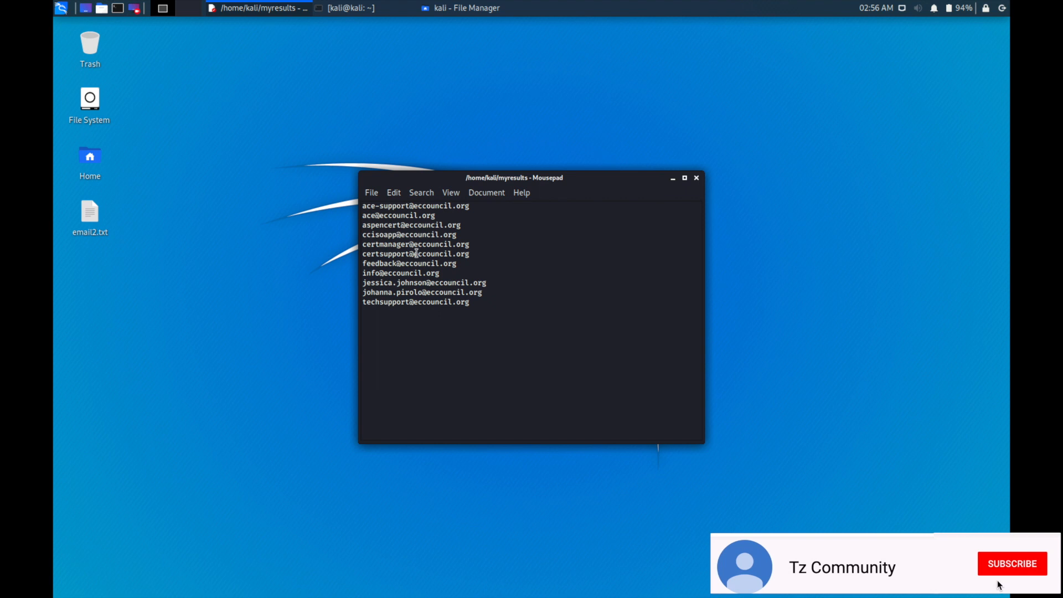
click(1011, 564)
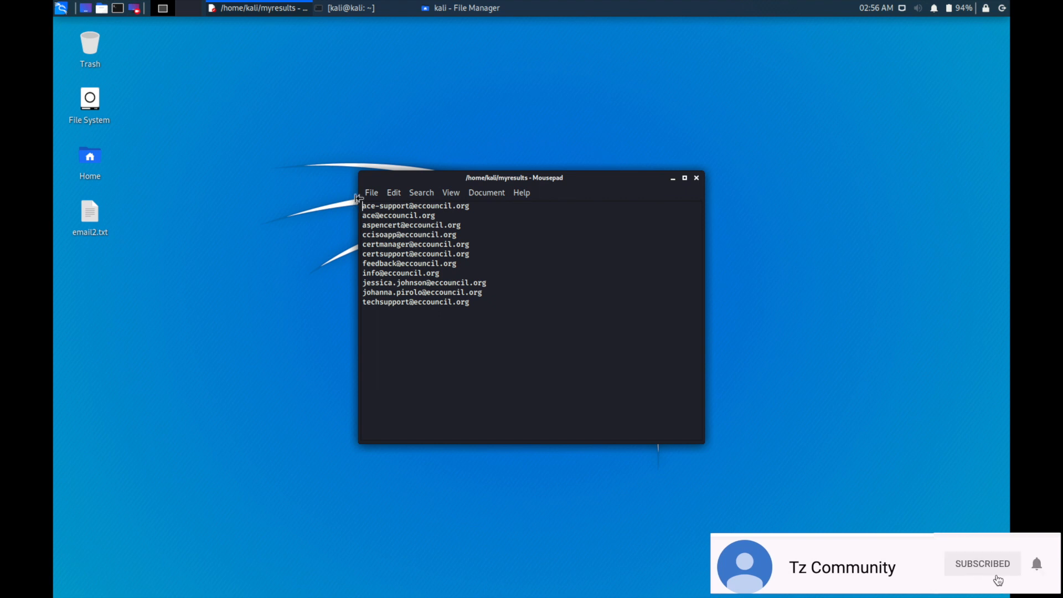